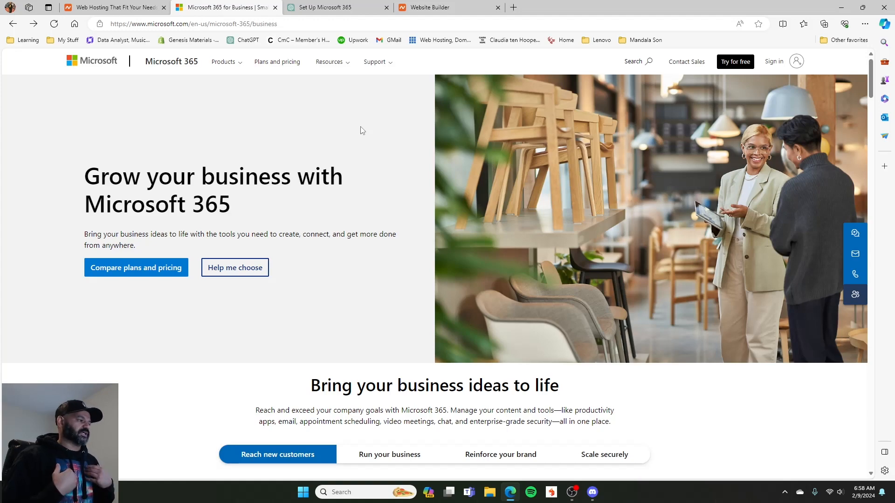
- Scroll to the four business plans' prices, features and included apps on the Microsoft 365 page
scroll("down", 3)
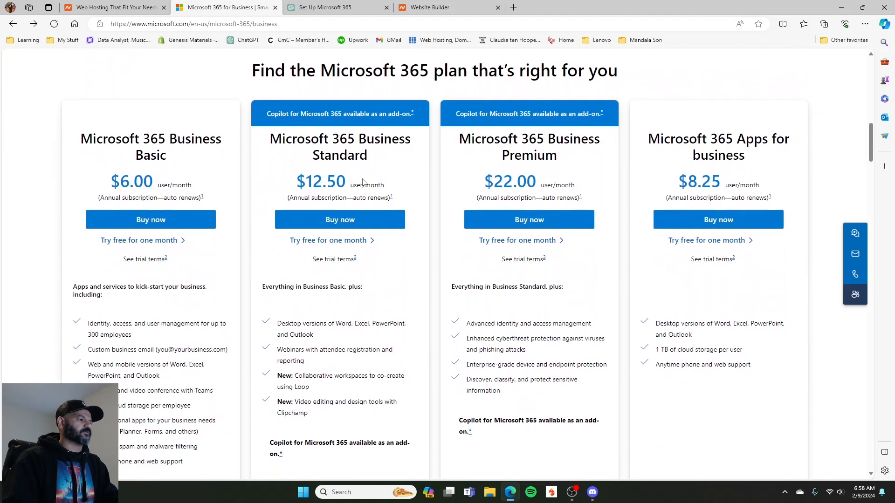
mouse_move(409, 181)
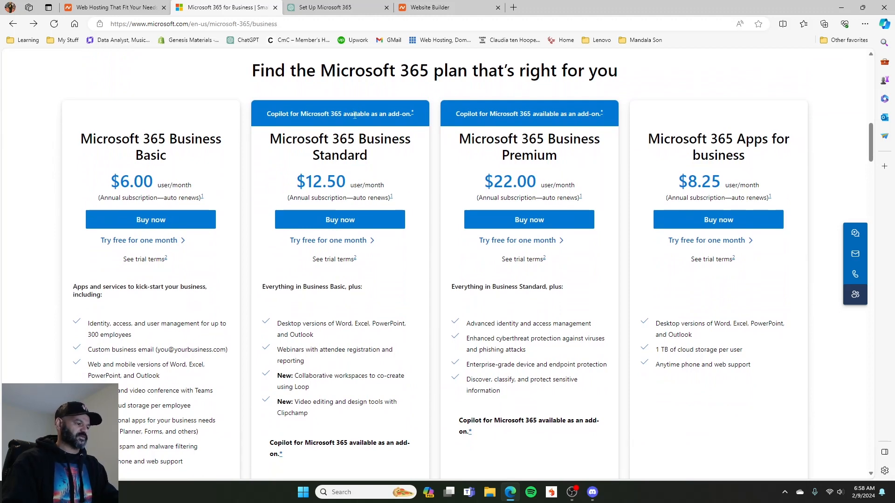
scroll("down", 3)
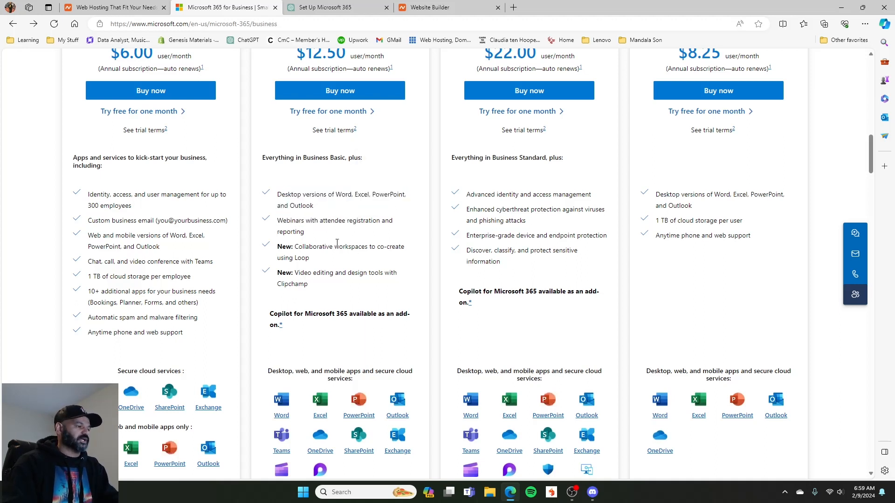
double_click(334, 221)
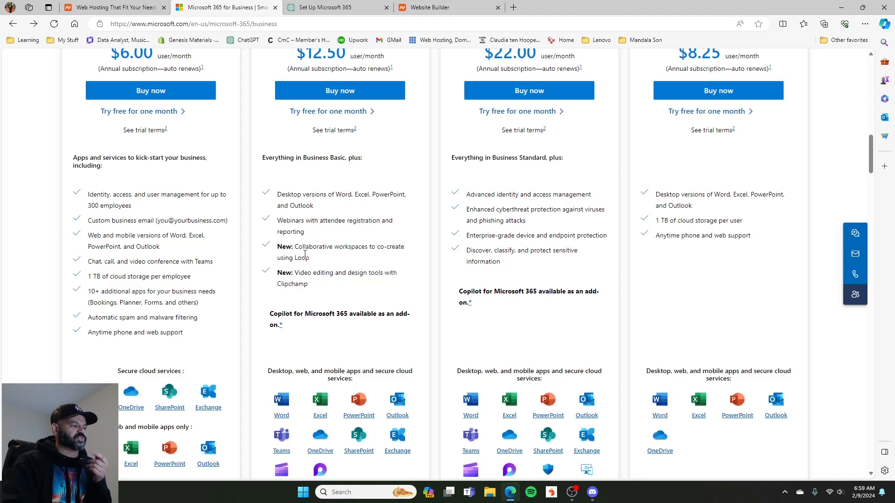
mouse_move(329, 261)
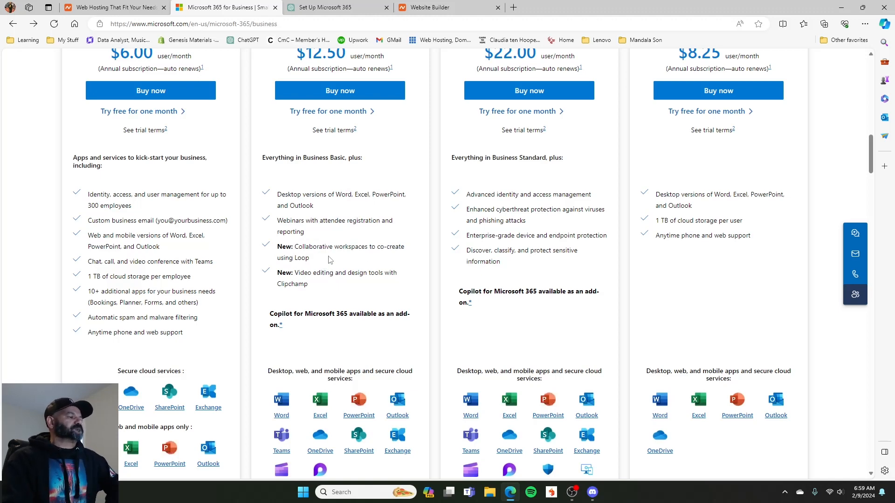
scroll("down", 3)
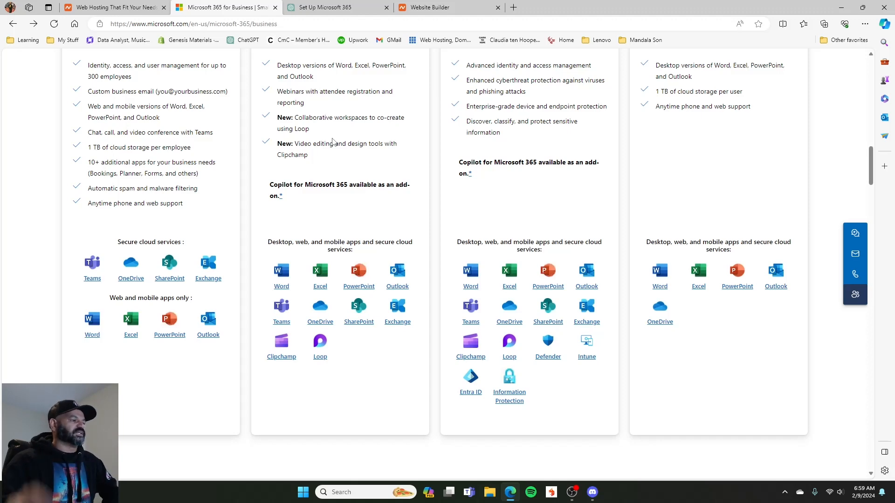
- Scroll back up to the plan headers priced $6.00, $12.50, $22.00 and $8.25
scroll("down", 3)
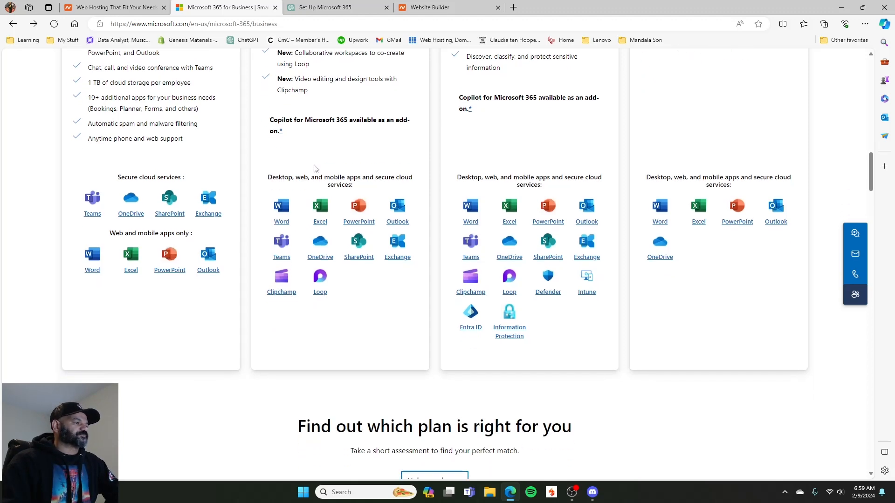
scroll("up", 3)
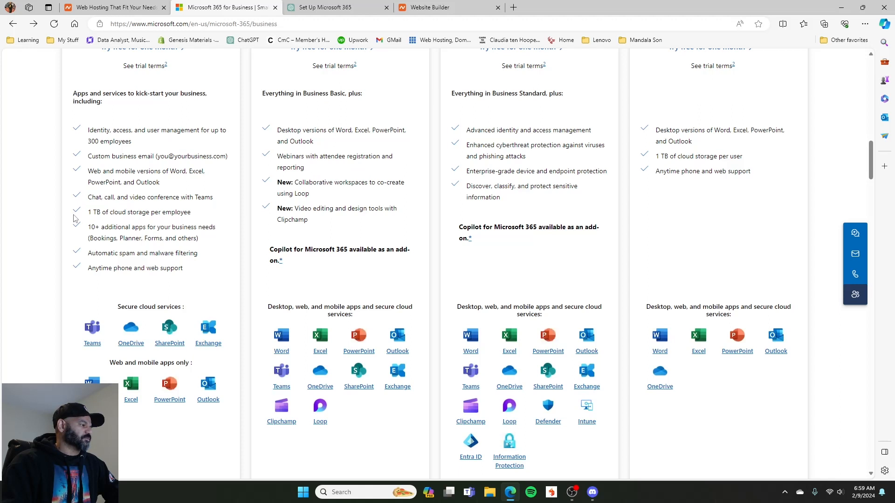
double_click(139, 212)
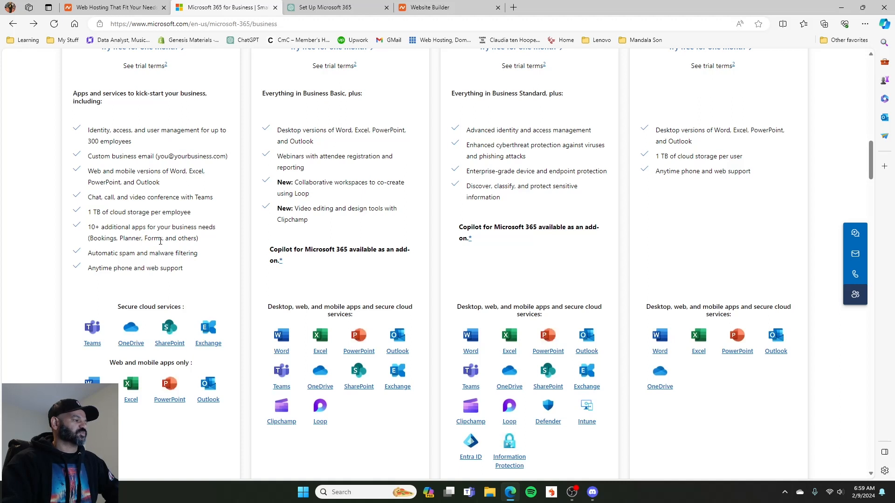
mouse_move(132, 165)
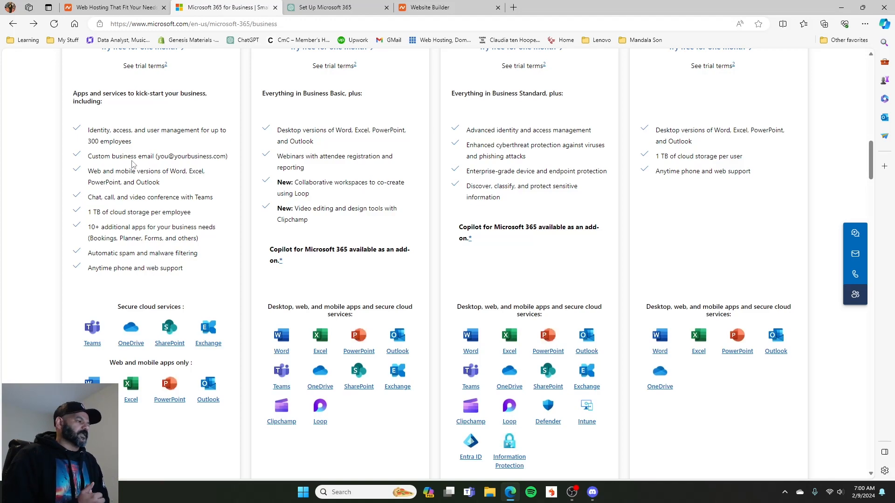
mouse_move(239, 188)
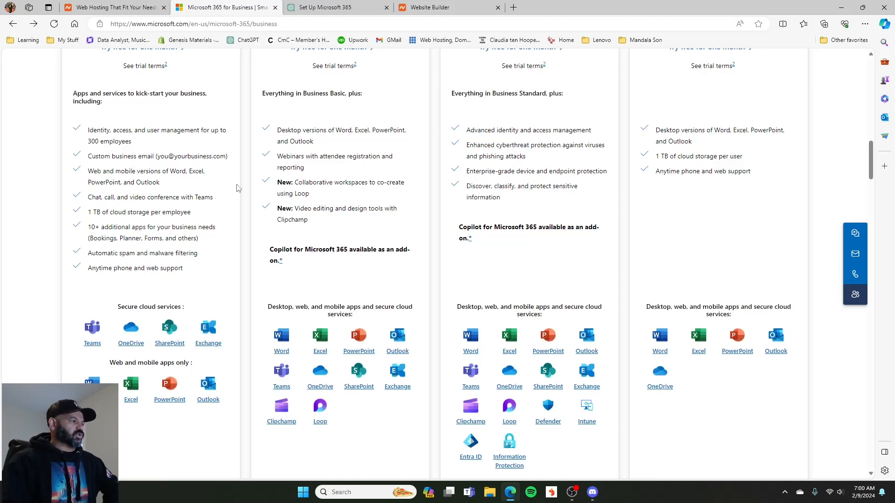
scroll("up", 3)
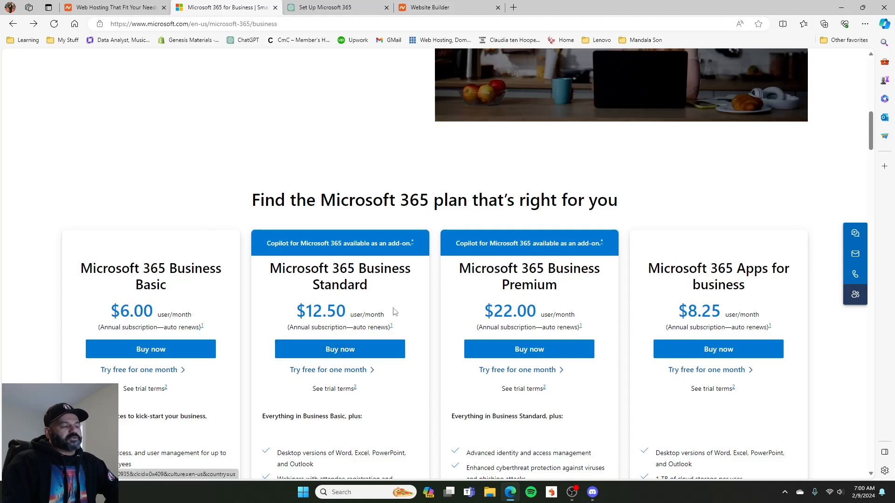
scroll("down", 3)
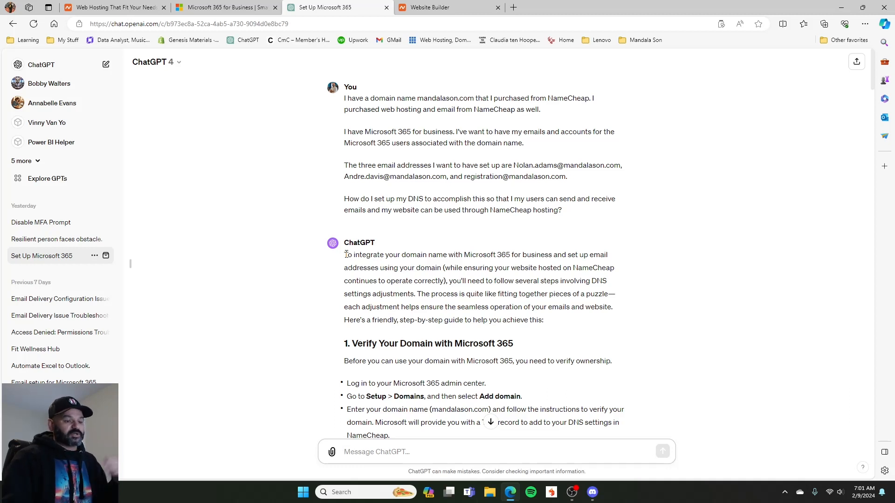
mouse_move(345, 257)
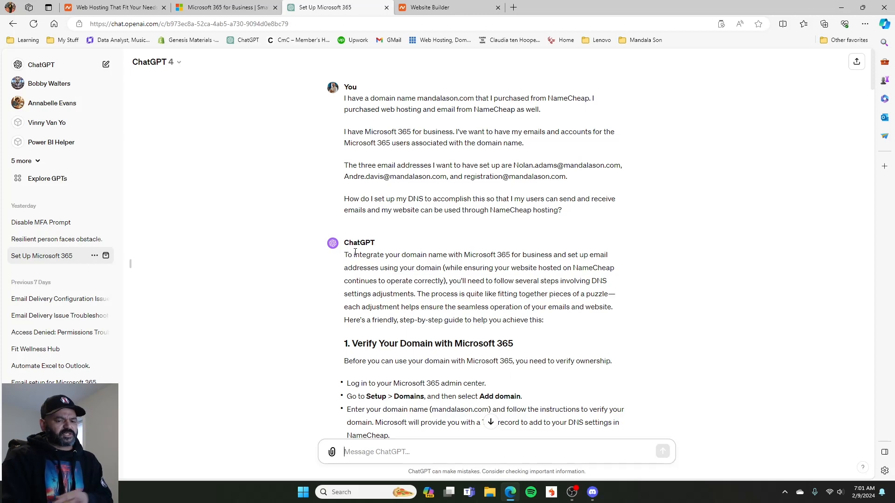
mouse_move(412, 263)
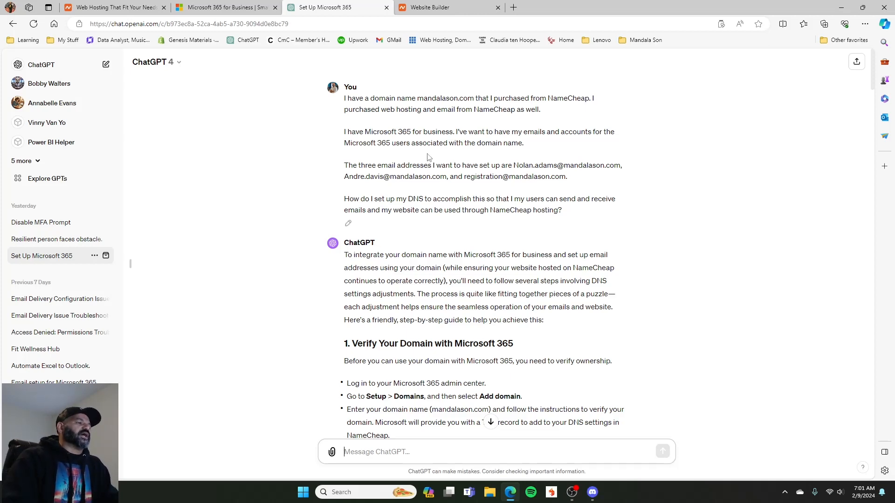
- Scroll past the domain verification and NameCheap DNS sections to the 'The answer was cut off' follow-up
scroll("down", 3)
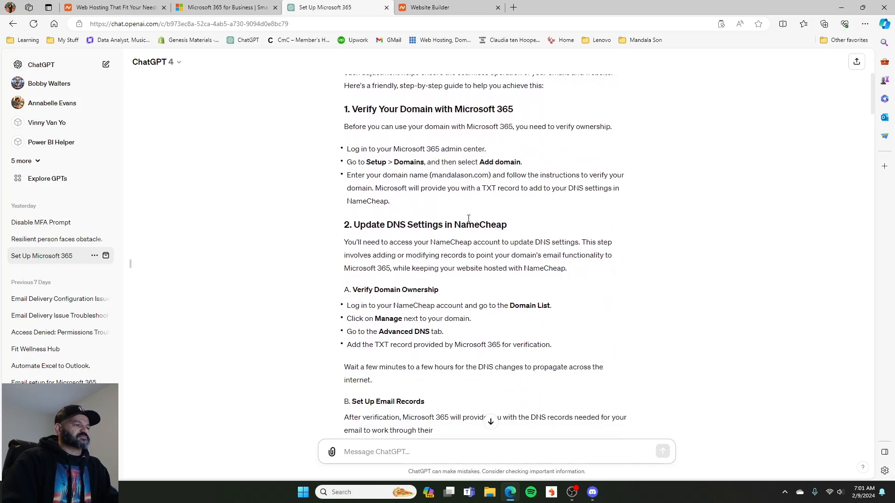
scroll("down", 3)
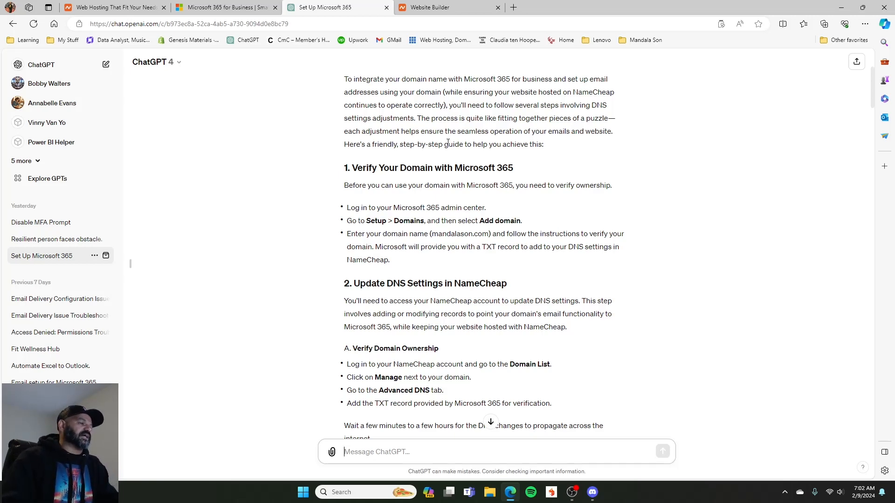
scroll("down", 3)
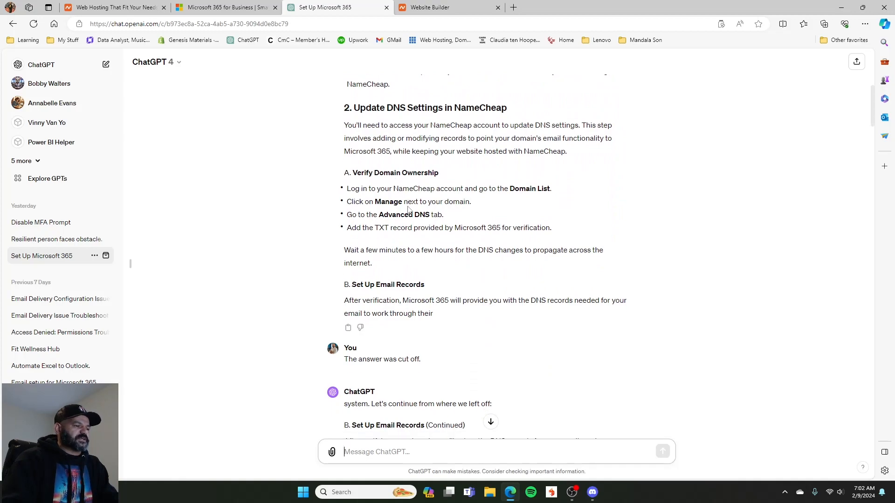
scroll("down", 3)
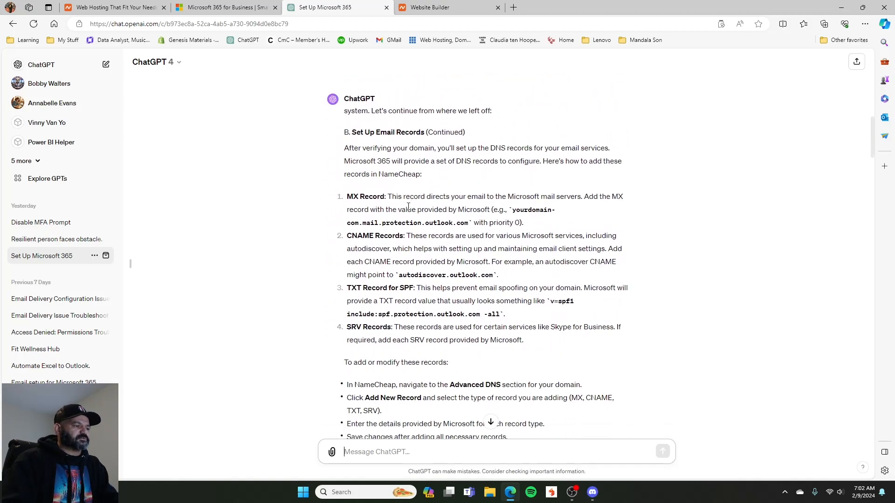
scroll("down", 3)
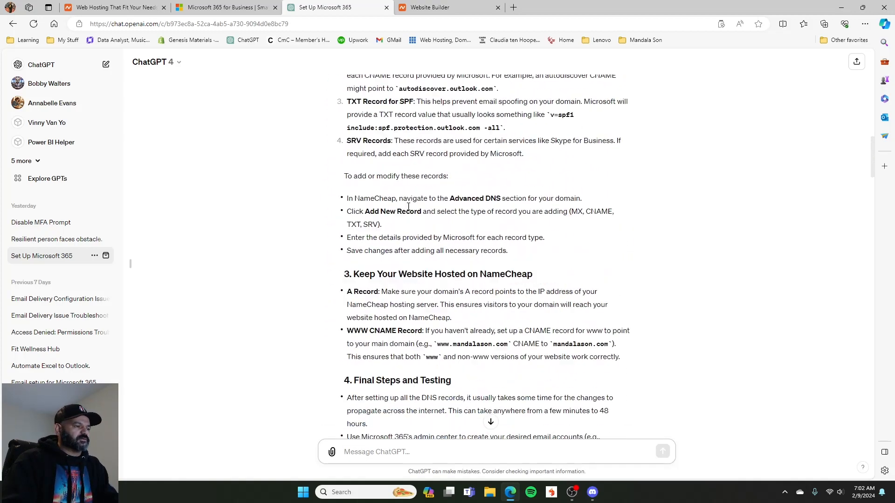
scroll("up", 3)
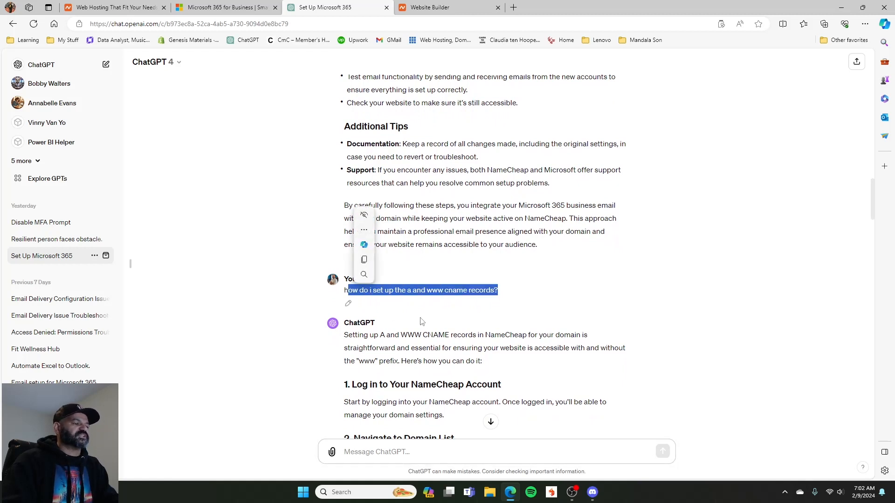
left_click(440, 203)
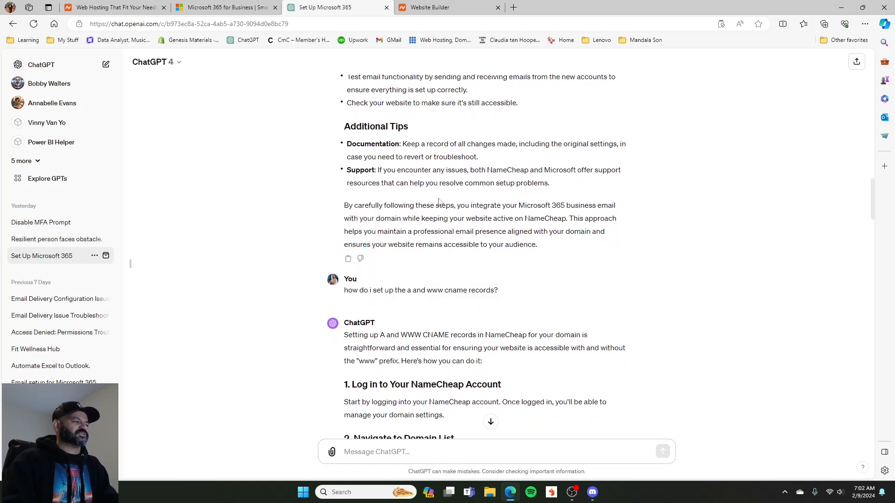
scroll("down", 3)
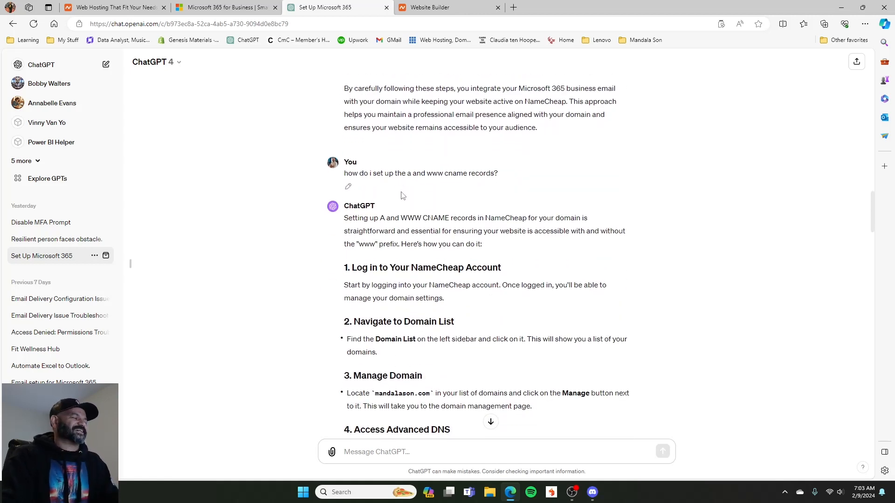
scroll("down", 3)
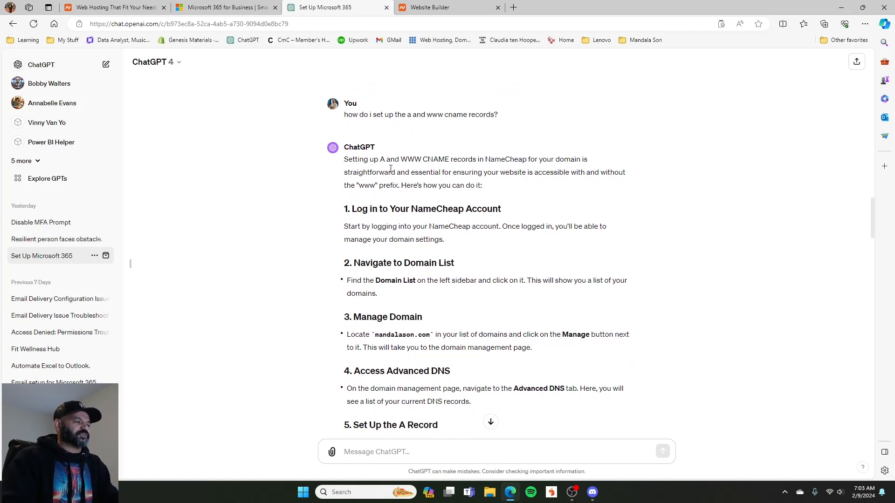
double_click(425, 159)
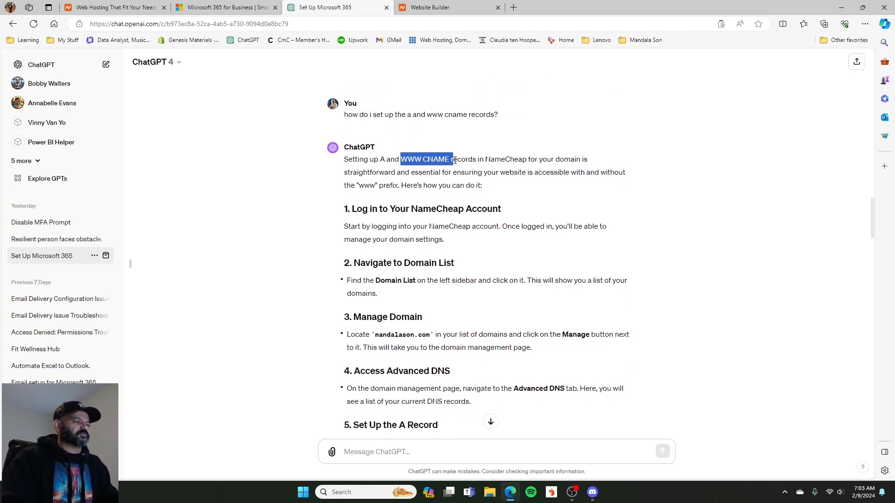
left_click_drag(453, 160, 590, 159)
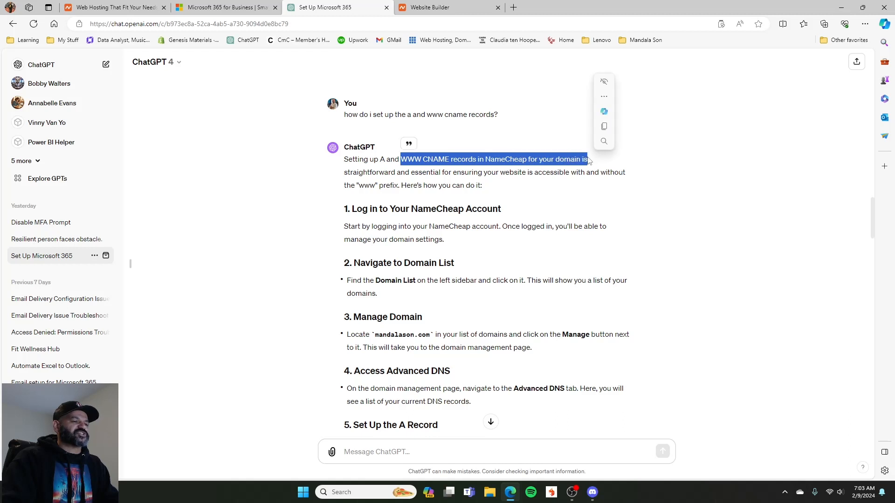
left_click(347, 173)
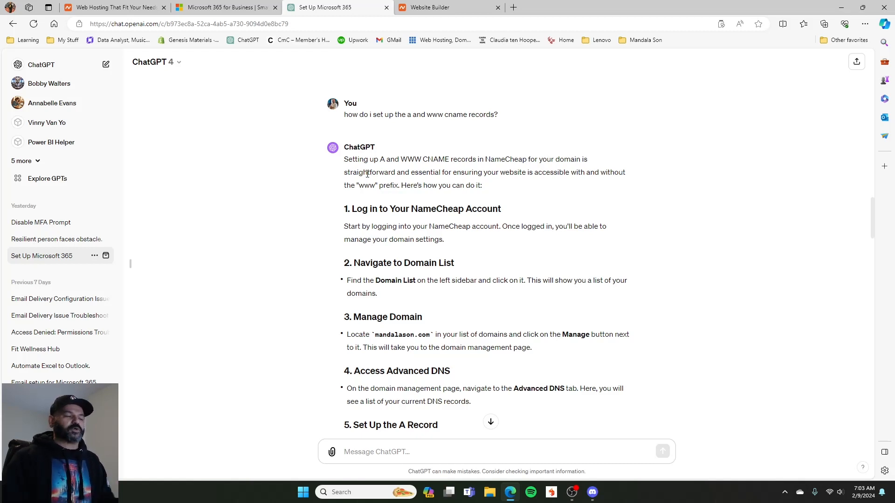
mouse_move(377, 198)
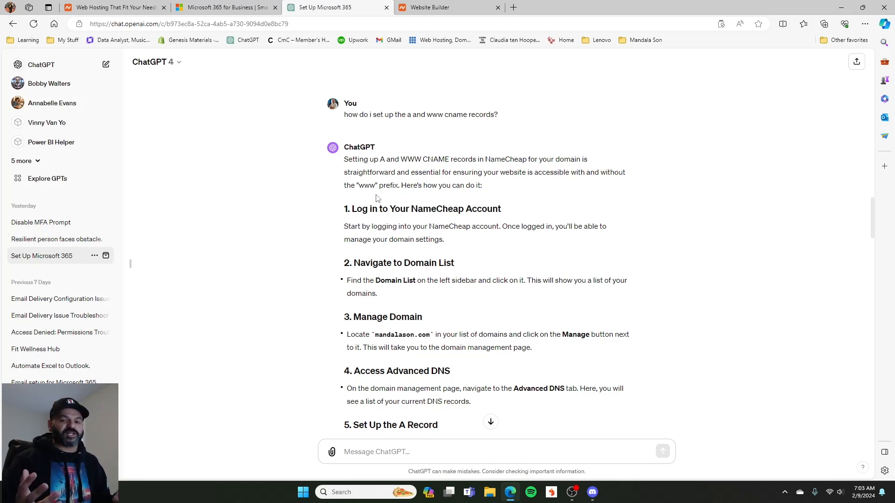
mouse_move(401, 223)
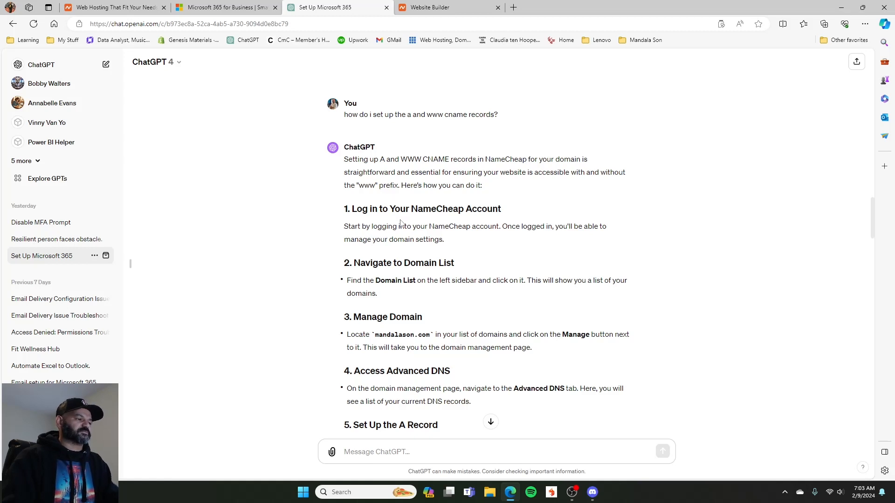
scroll("down", 3)
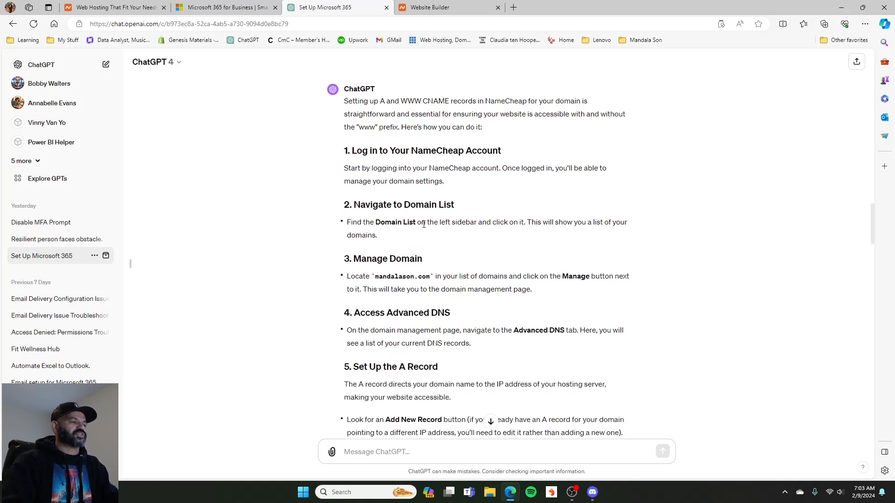
scroll("down", 3)
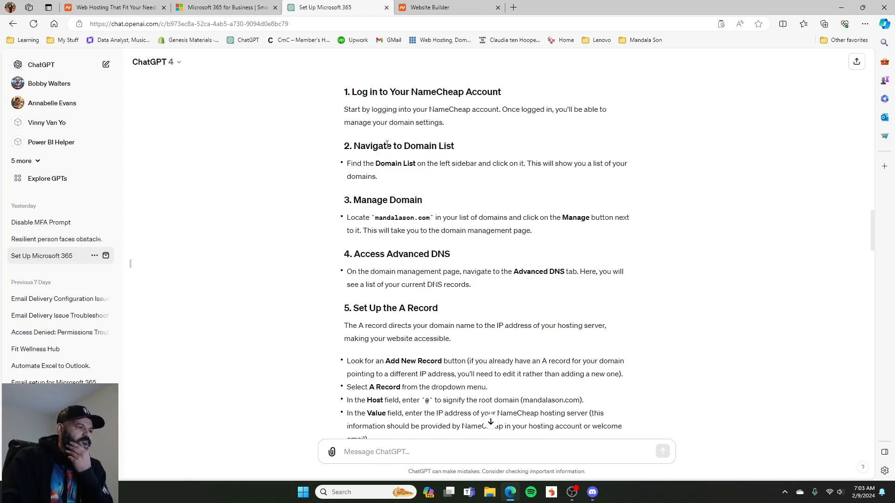
scroll("down", 3)
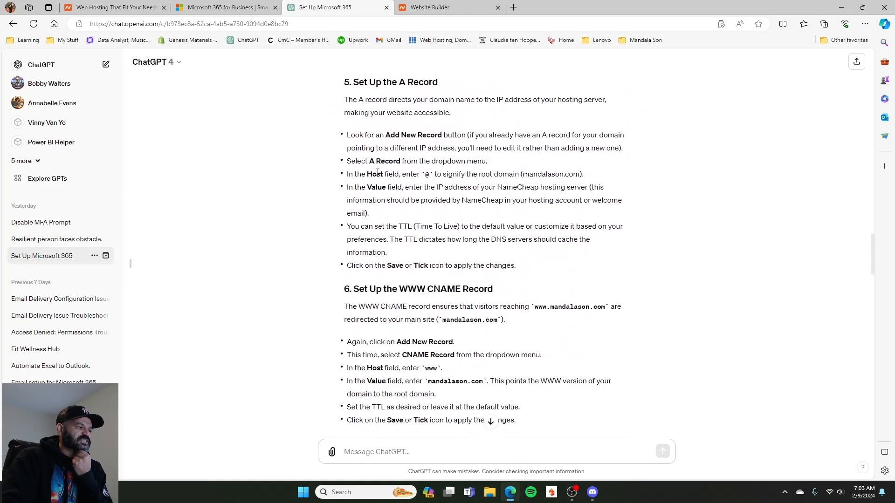
scroll("down", 3)
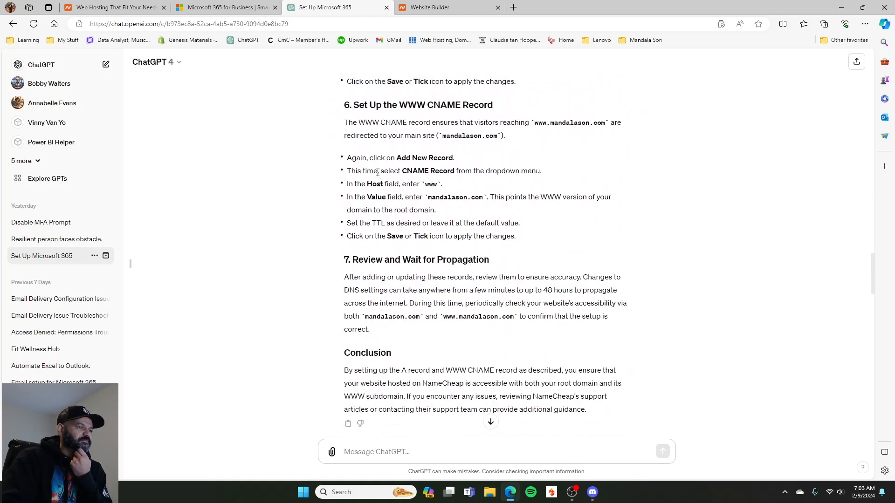
scroll("down", 3)
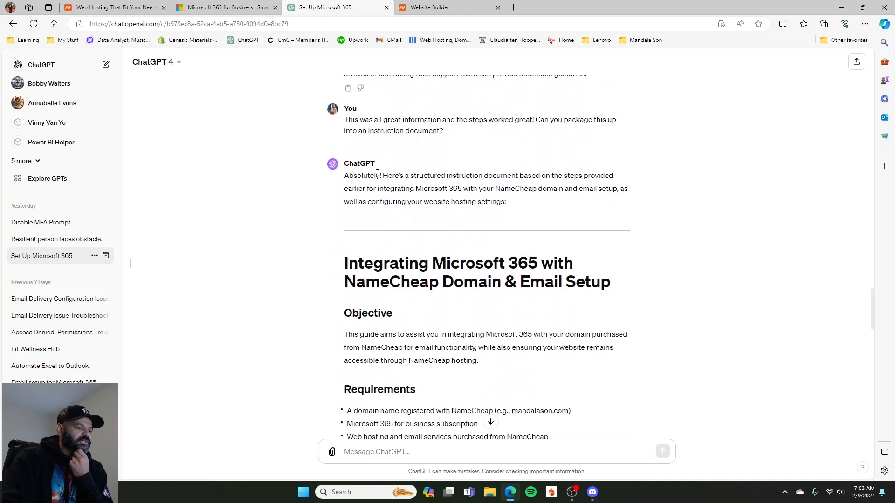
scroll("down", 3)
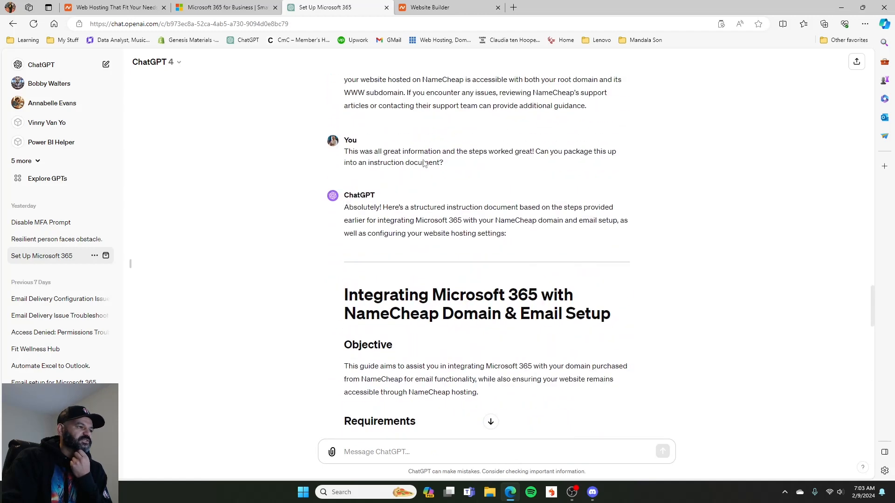
left_click_drag(437, 161, 498, 162)
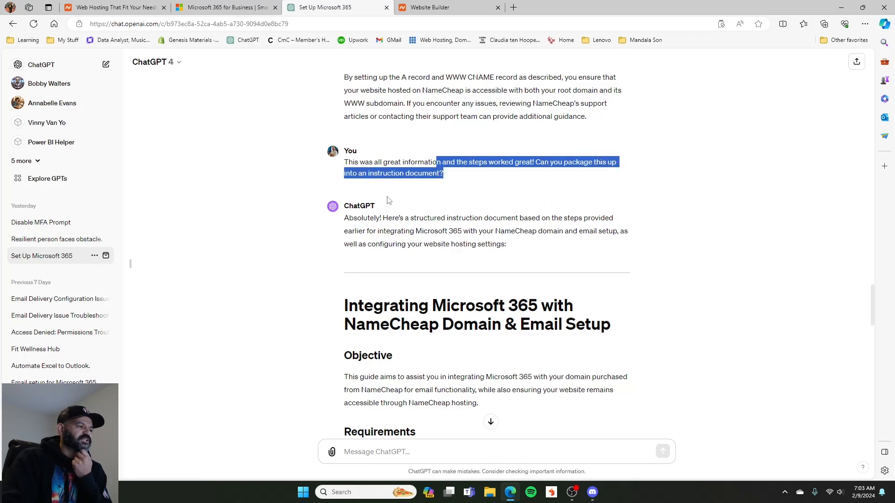
scroll("down", 3)
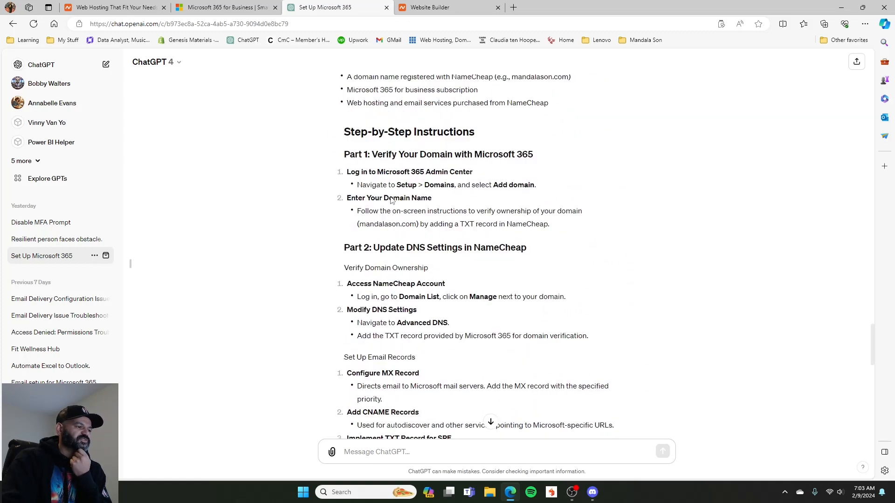
scroll("down", 3)
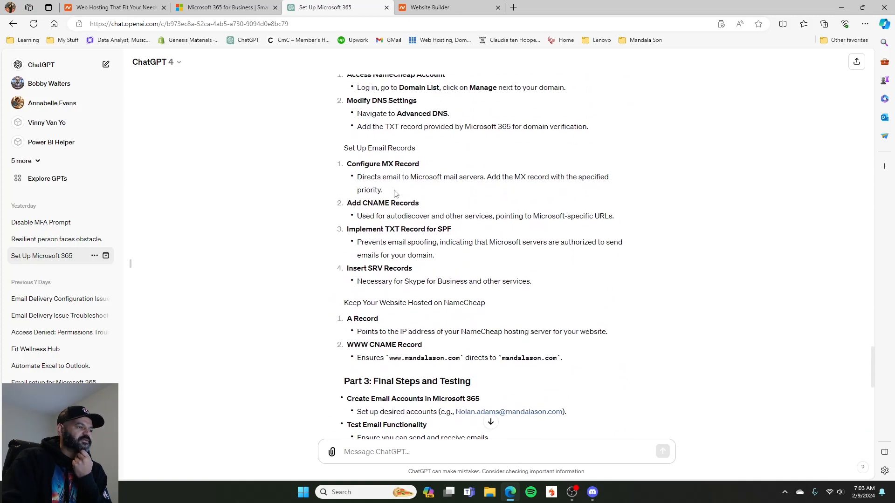
scroll("down", 3)
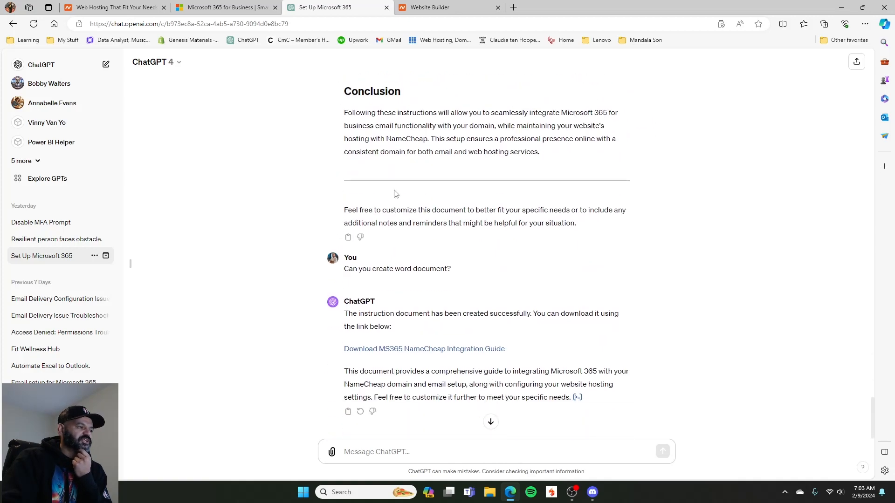
scroll("up", 3)
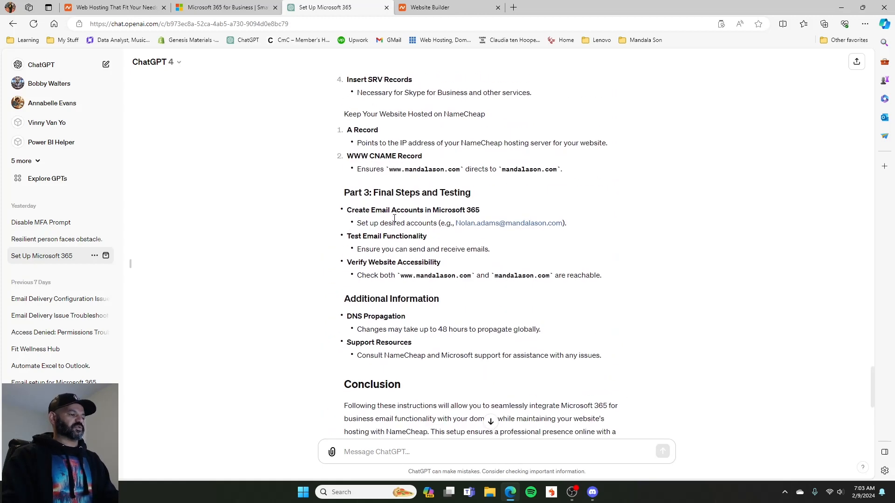